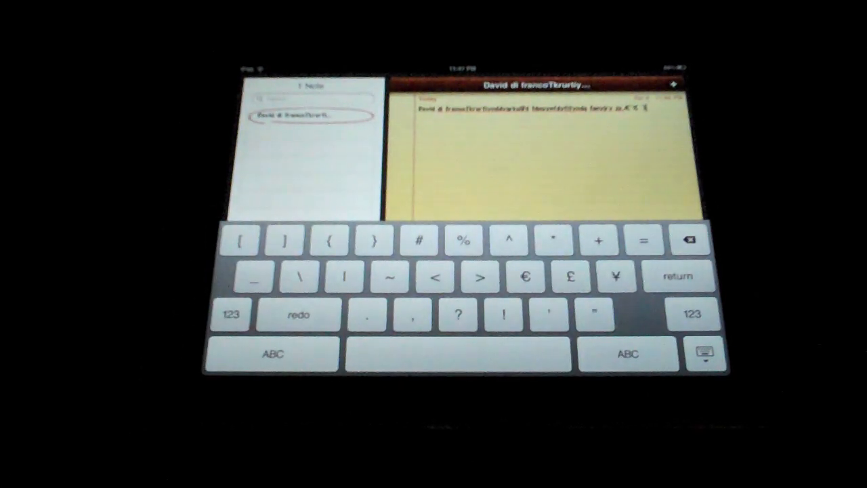
Step: Show the note full screen with the keyboard dismissed
left_click(693, 315)
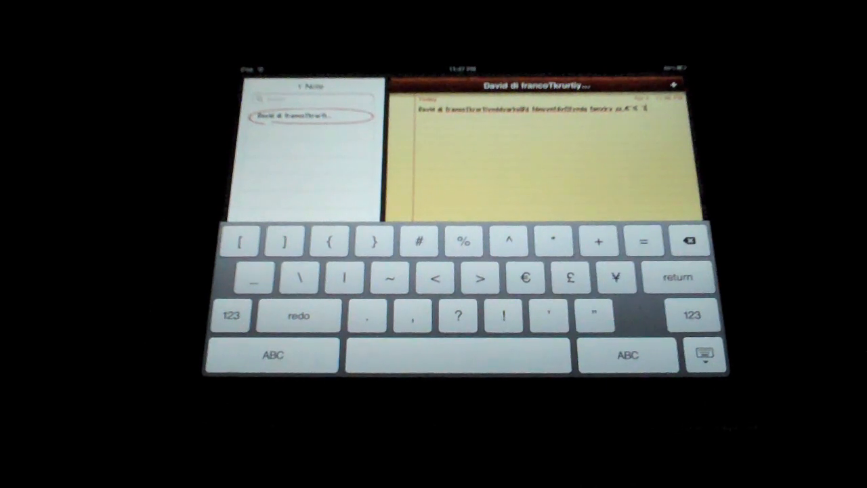
left_click(704, 355)
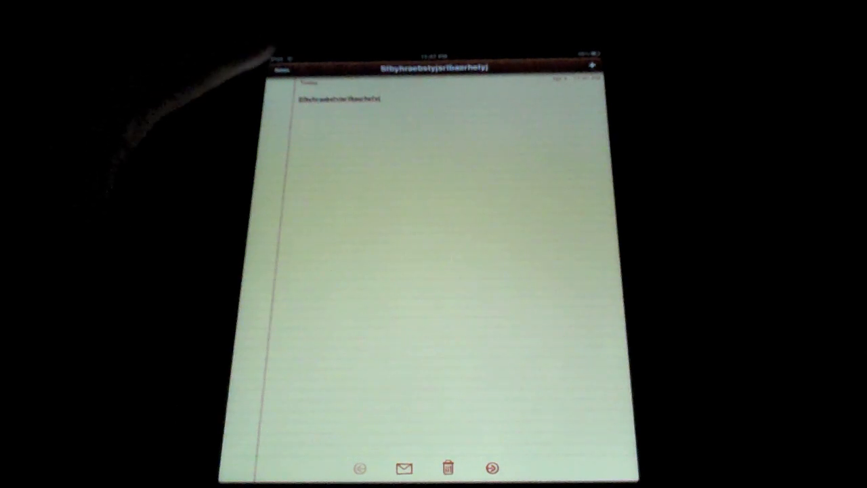
left_click(279, 73)
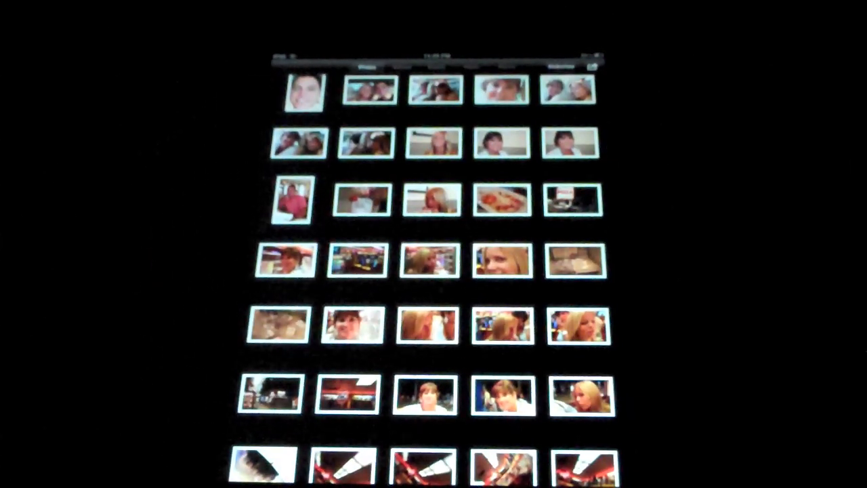
left_click(304, 92)
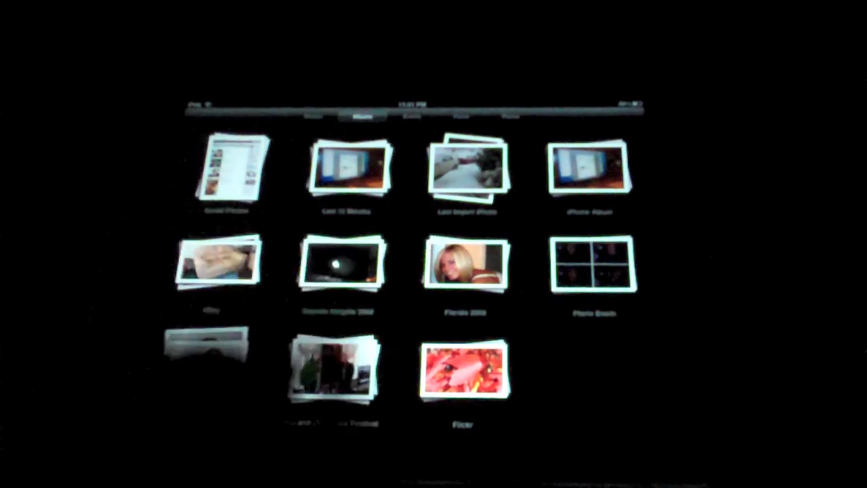
Step: Open one of the album stacks to see its photos
left_click(466, 264)
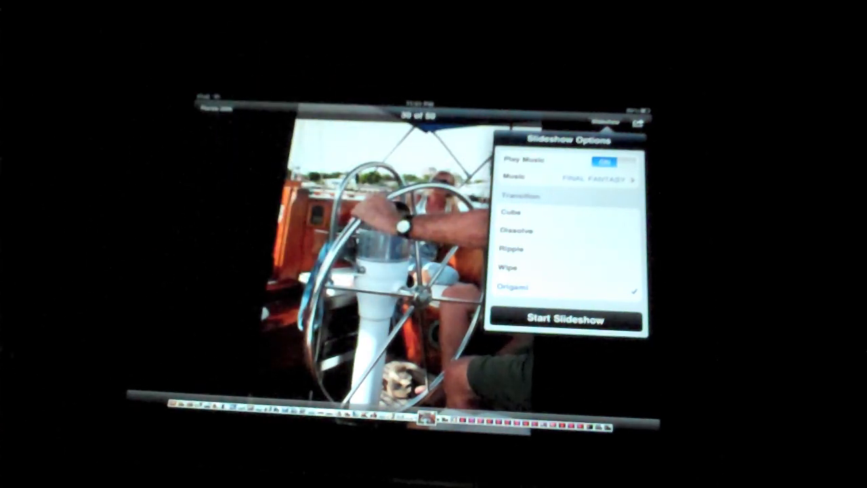
Step: Switch slideshow music off, close the options and return to the home screen
left_click(608, 160)
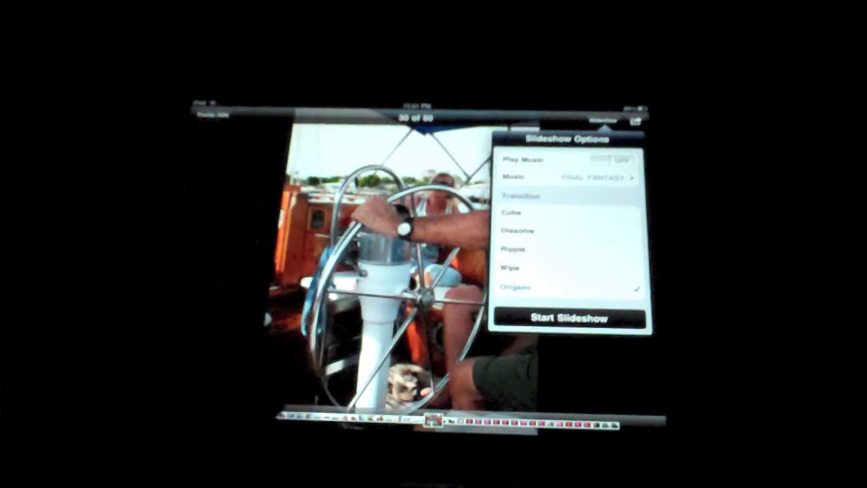
left_click(569, 319)
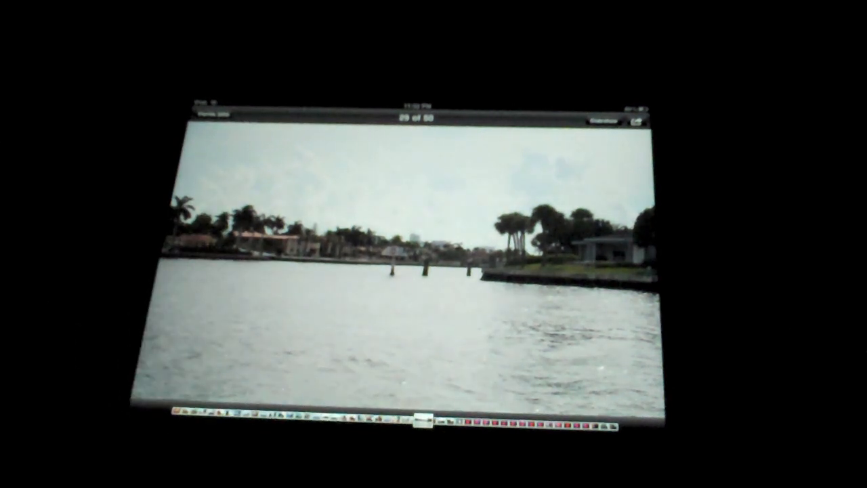
left_click(636, 125)
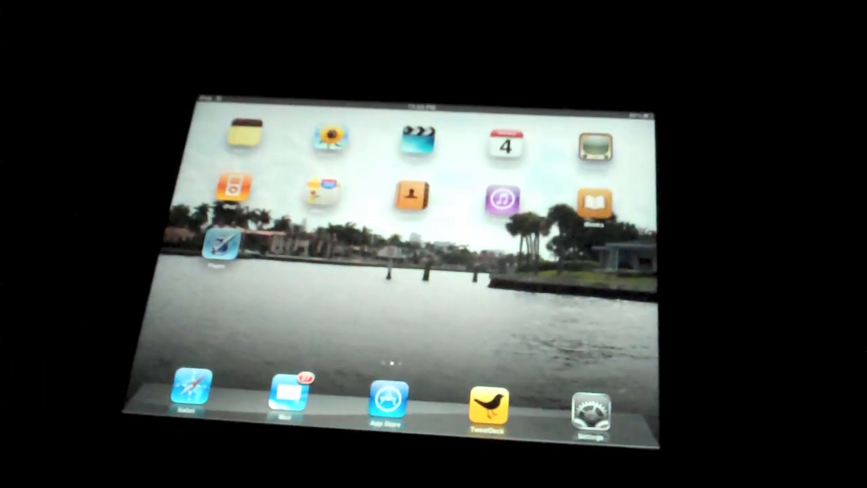
Step: Launch Photos again from the home screen
scroll("left", 3)
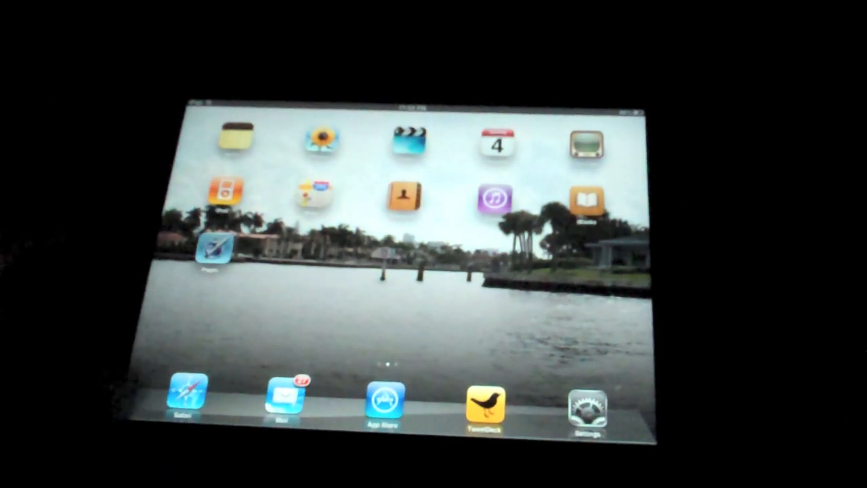
left_click(216, 251)
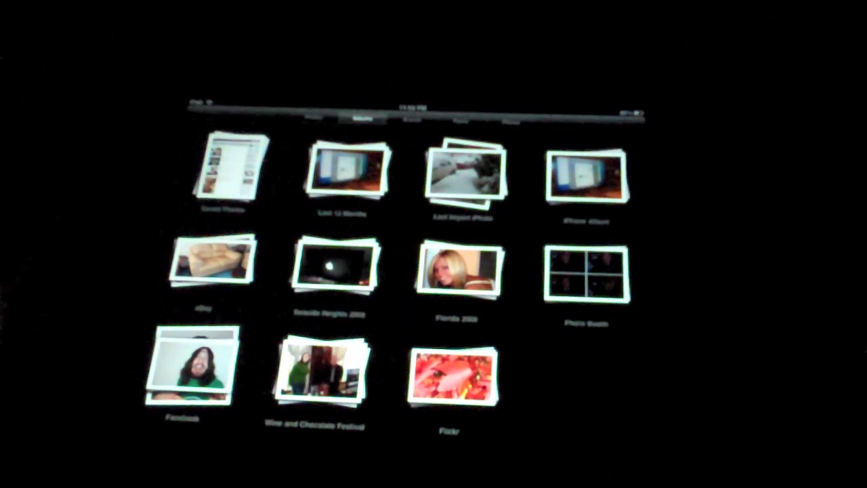
left_click(409, 119)
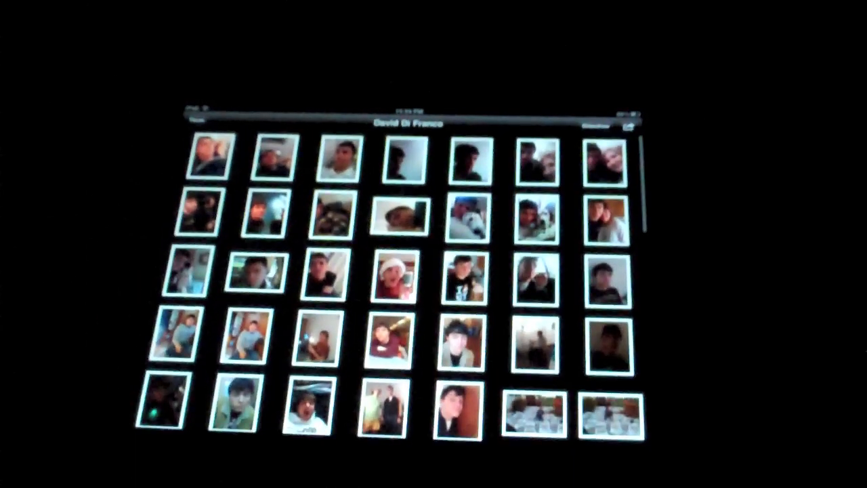
Step: Open a portrait photo from the album's thumbnail grid
left_click(385, 217)
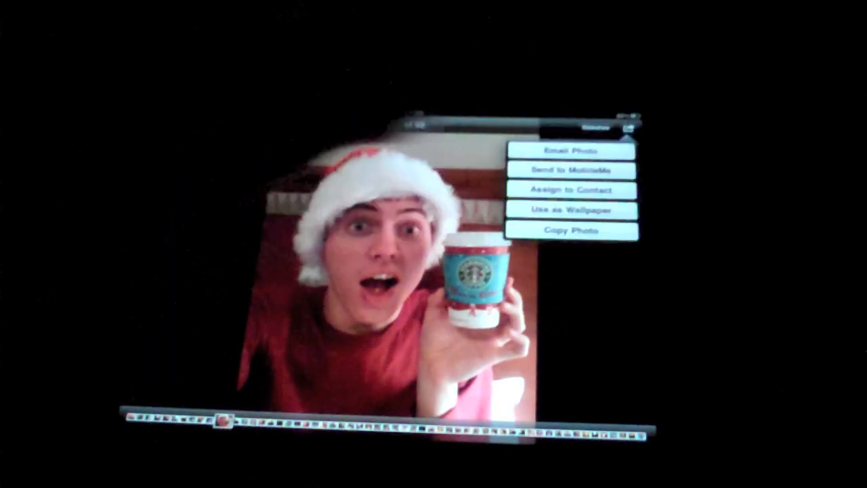
Step: Choose Email Photo for the Santa-hat picture from its sharing options
left_click(571, 149)
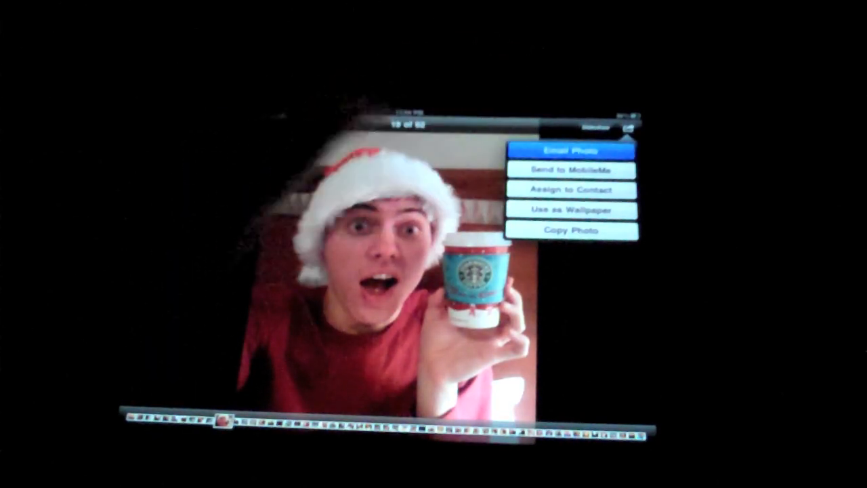
left_click(572, 149)
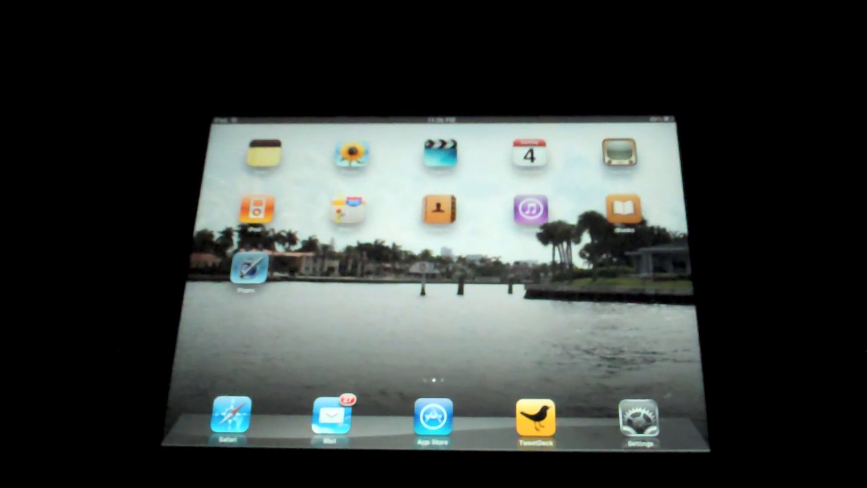
Step: Launch Calendar showing the April 2010 month view
left_click(528, 152)
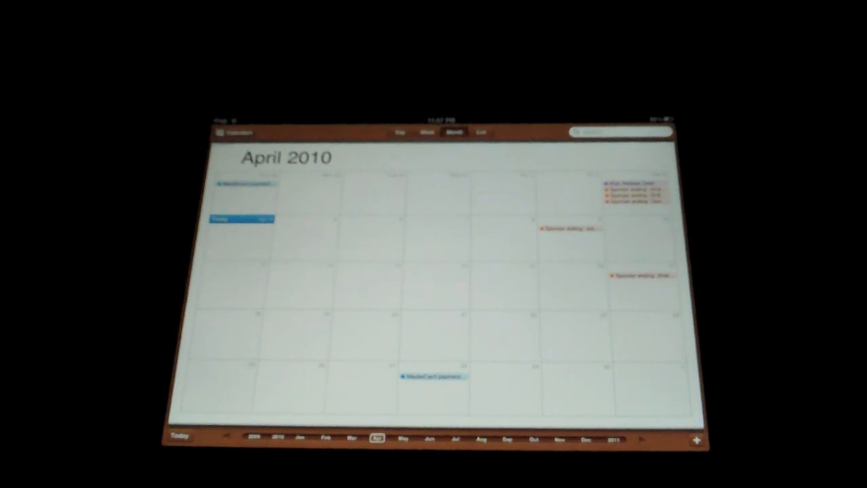
Step: Step through the Day, Week and Month views, then show the events as a list
left_click(401, 133)
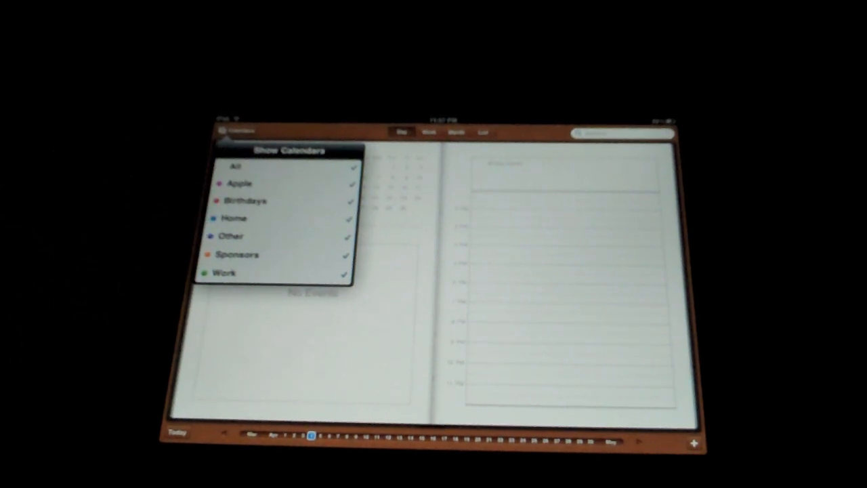
left_click(428, 133)
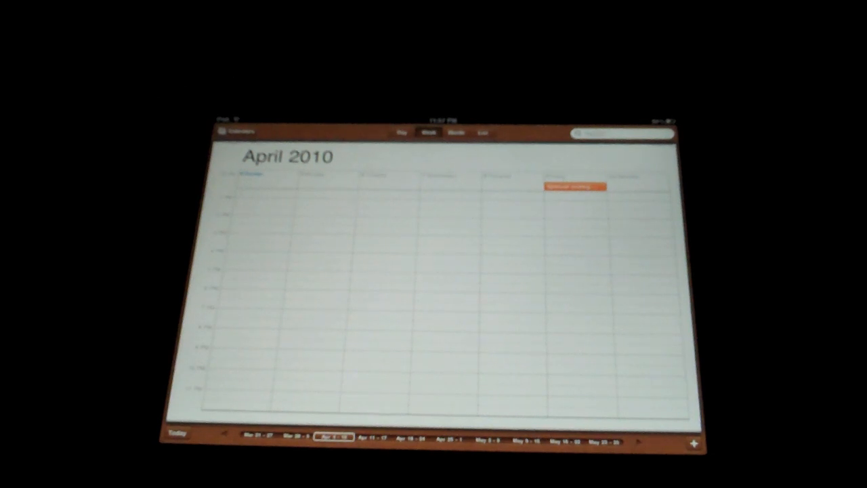
left_click(450, 132)
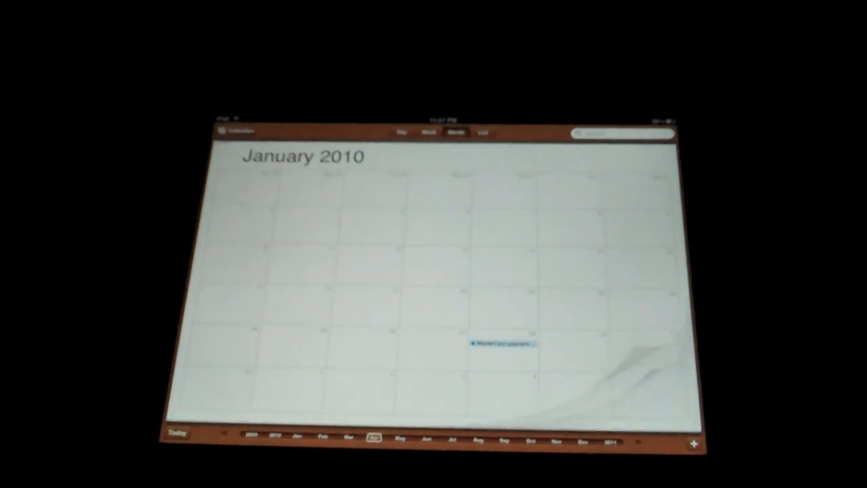
left_click(485, 133)
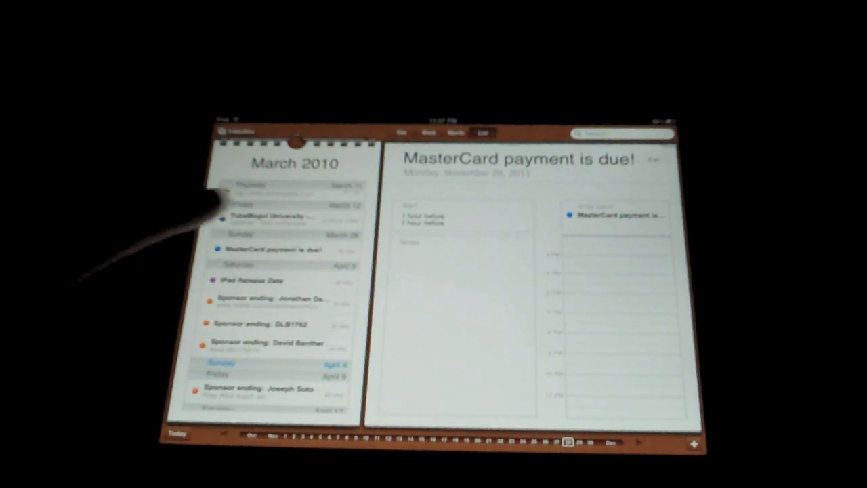
Step: Show the details of the iPad Release Date event on April 3, 2010
left_click(257, 281)
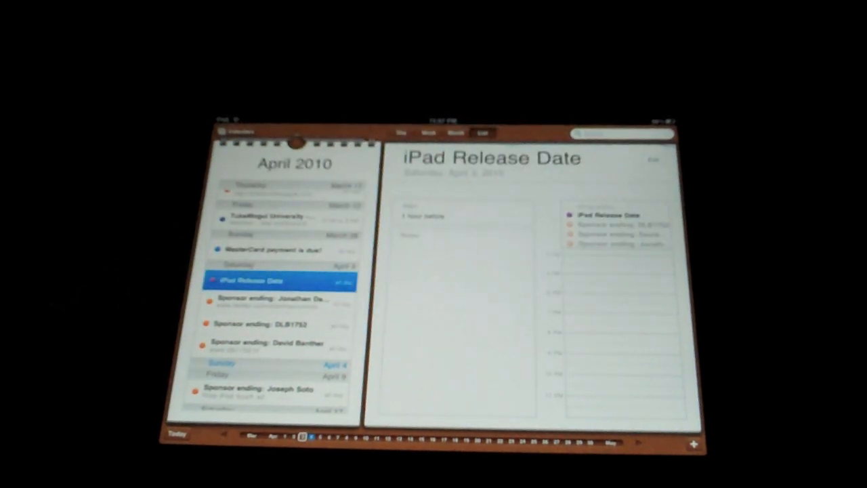
left_click(273, 300)
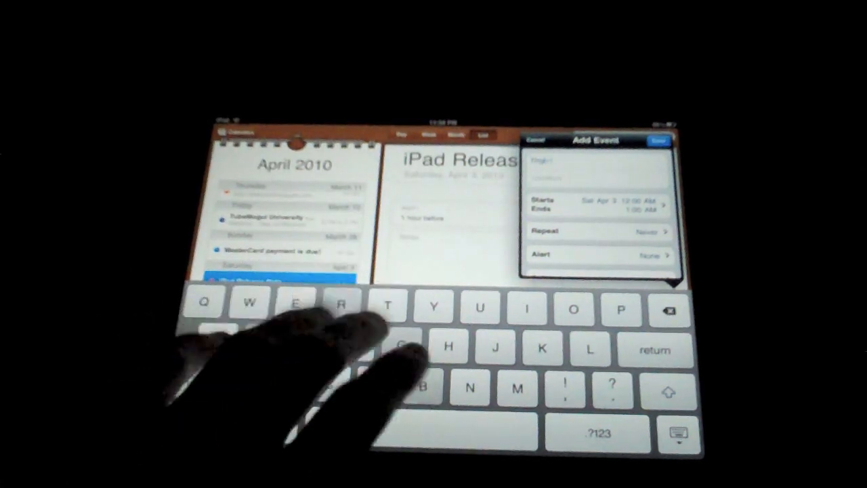
Step: Enter a placeholder title for the new test event on April 3
left_click(602, 204)
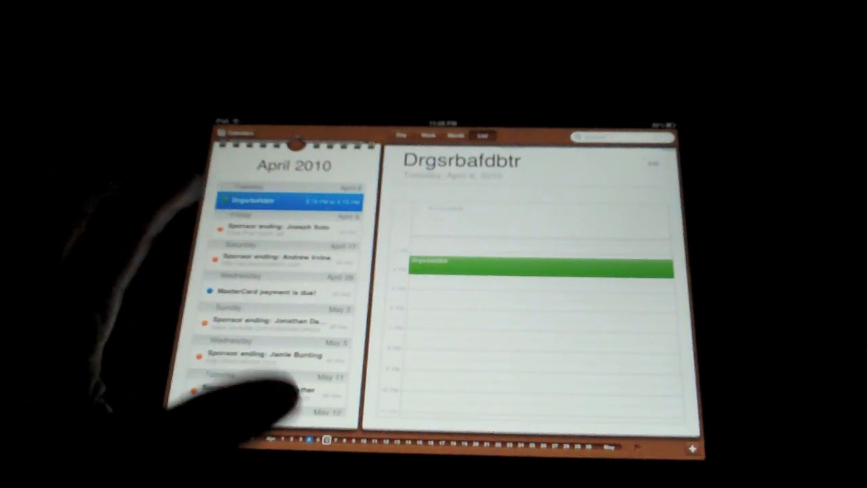
Step: Delete the Drgsrbafdbtr test event via Edit, Delete Event and confirmation
left_click(652, 163)
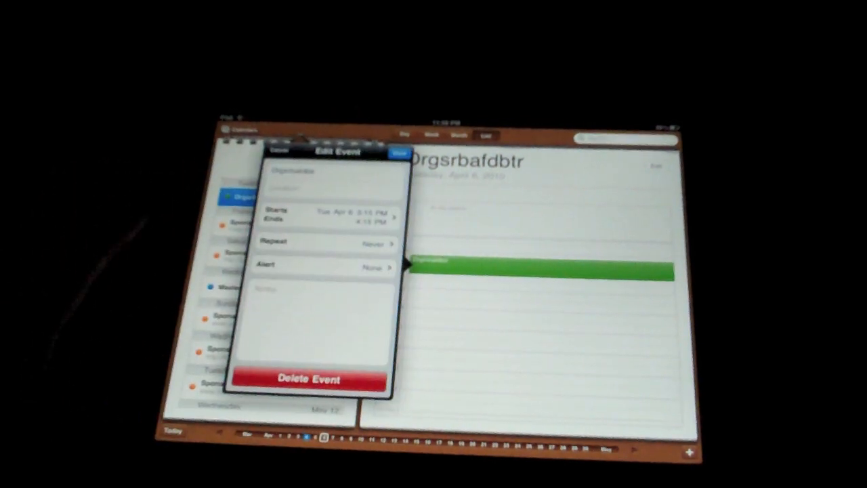
left_click(306, 378)
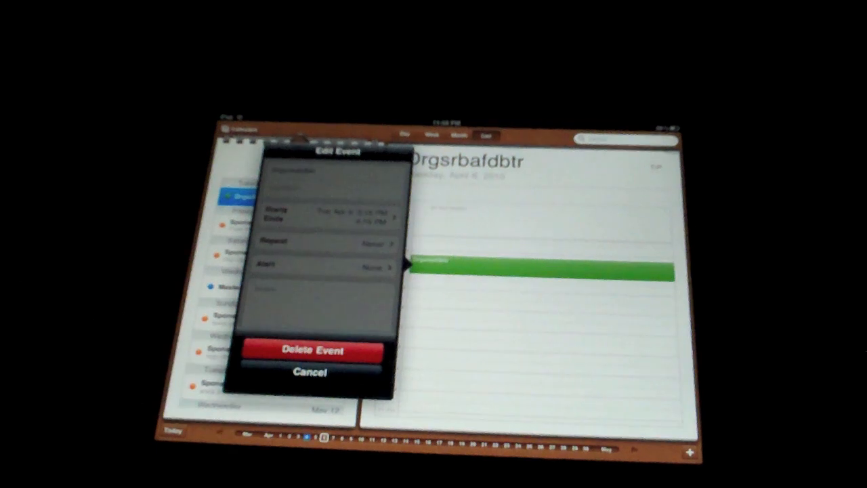
left_click(312, 371)
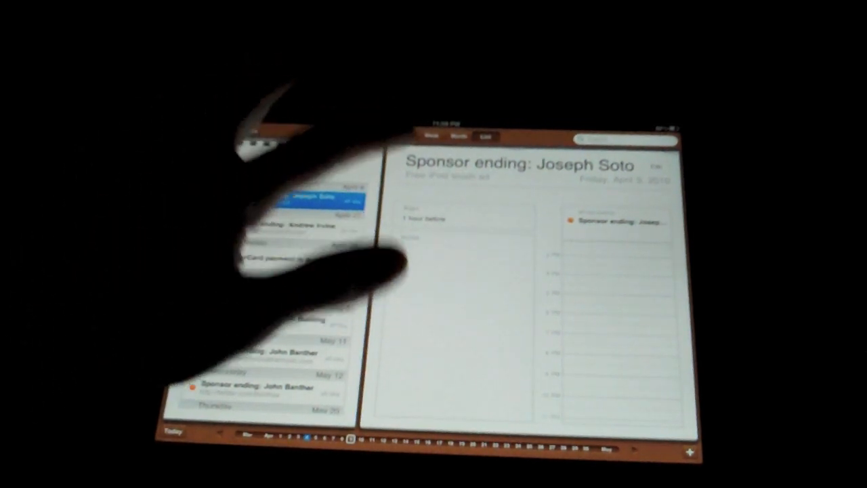
Step: Return to the iPad home screen with the Home button, leaving Calendar
key("home")
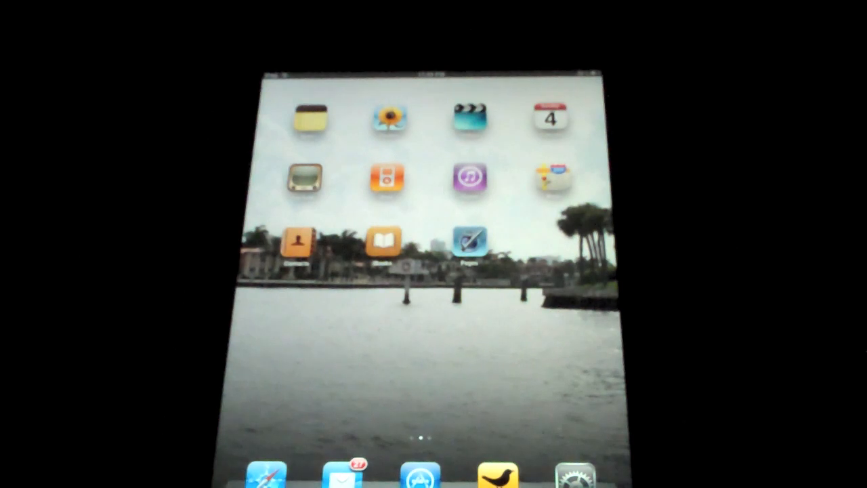